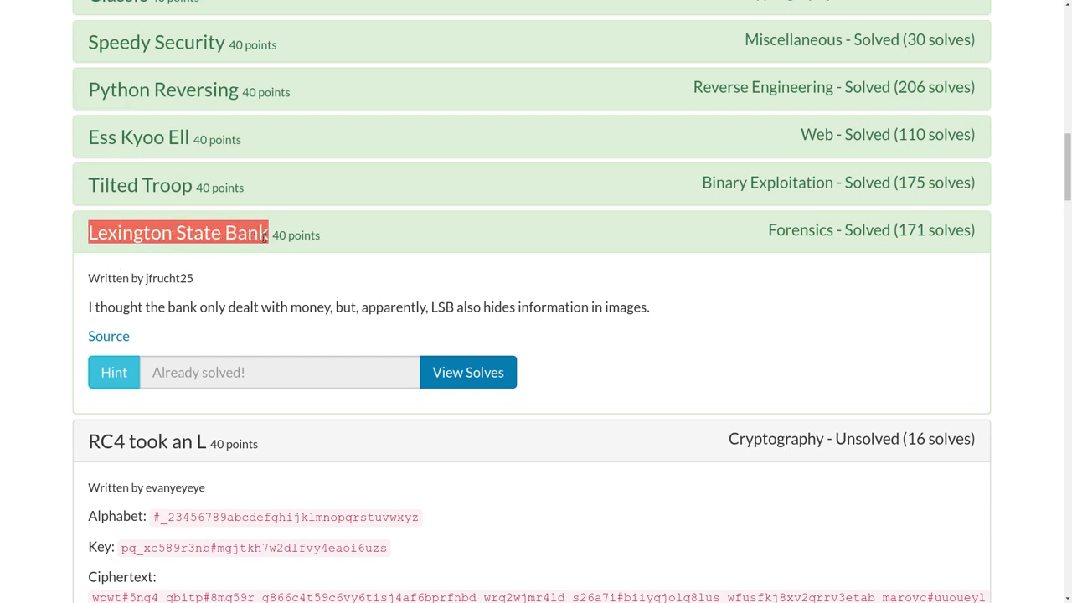
{"action": "mouse_move", "coordinate": [809, 248]}
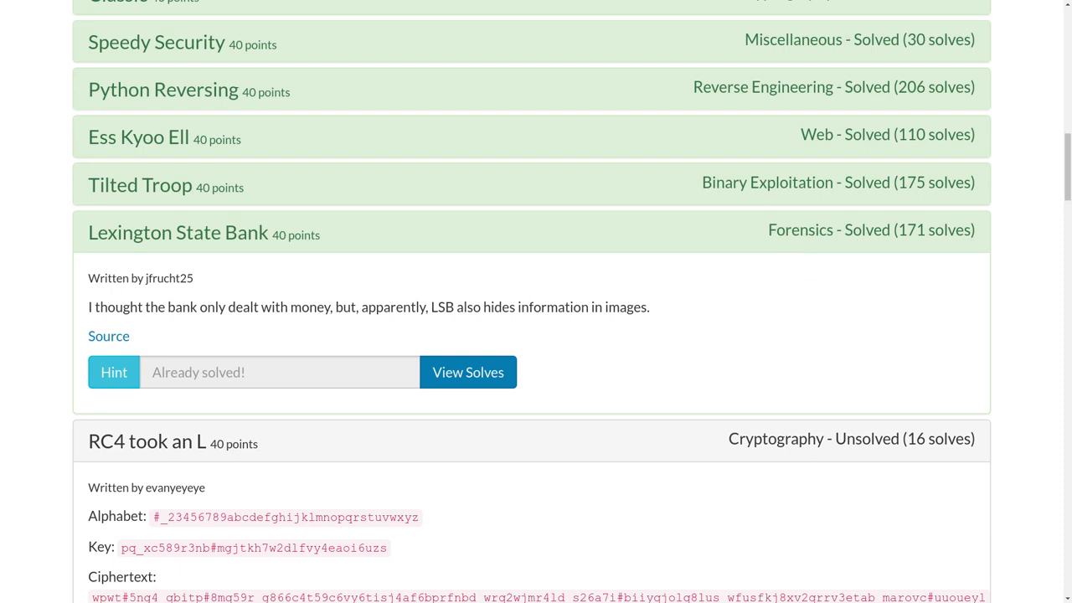
{"action": "mouse_move", "coordinate": [71, 323]}
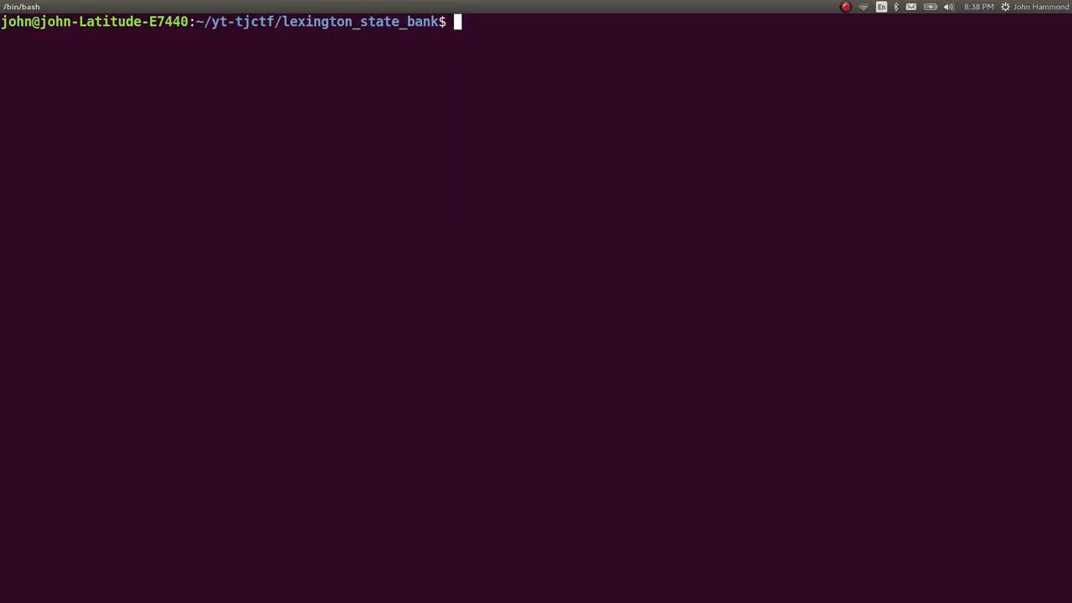
Step: Download the Lexington State Bank PNG with wget, view it in eog, and find zsteg's GitHub page
{"action": "type", "text": "wget \"https://static.tjctf.org/664afe59e115a10214ee14b11dd4c39bb07a361cdb5df1791a4553d4eb9bcca8_LexingtonStateBank.pn\""}
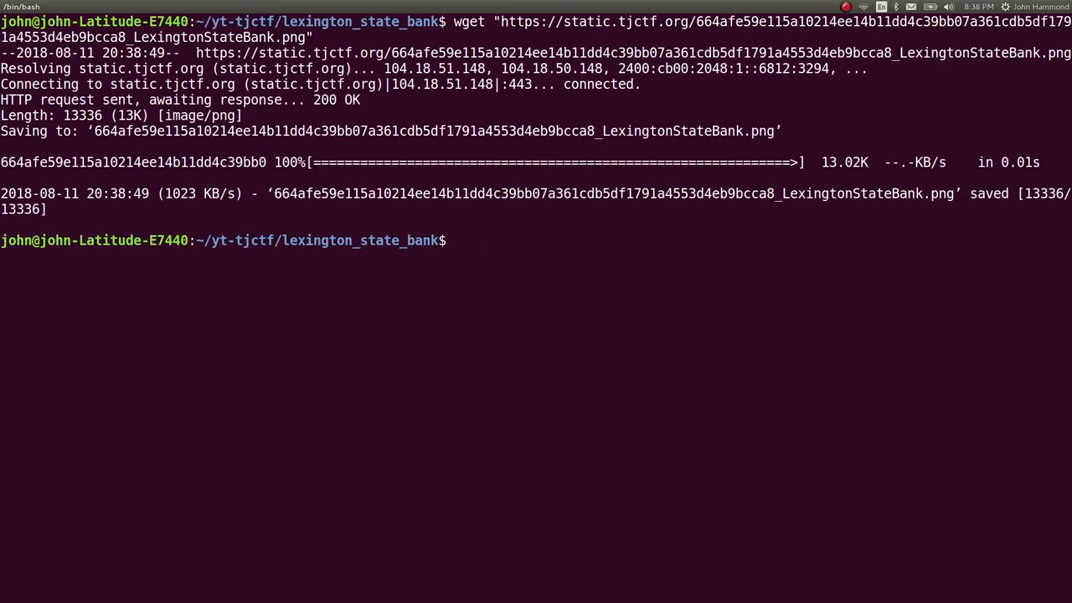
{"action": "type", "text": "eog"}
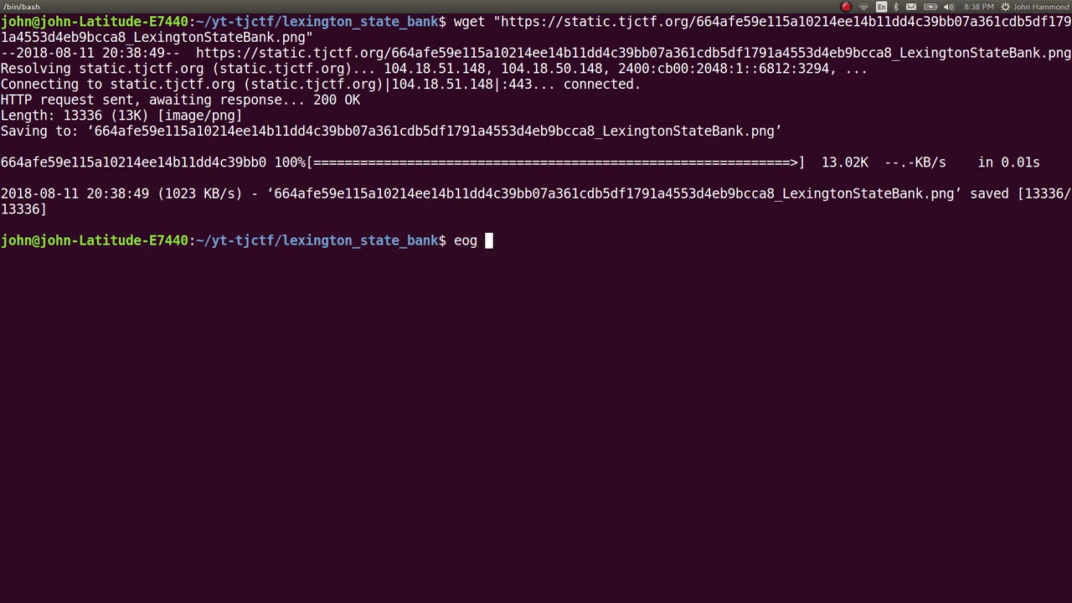
{"action": "key", "text": "Return"}
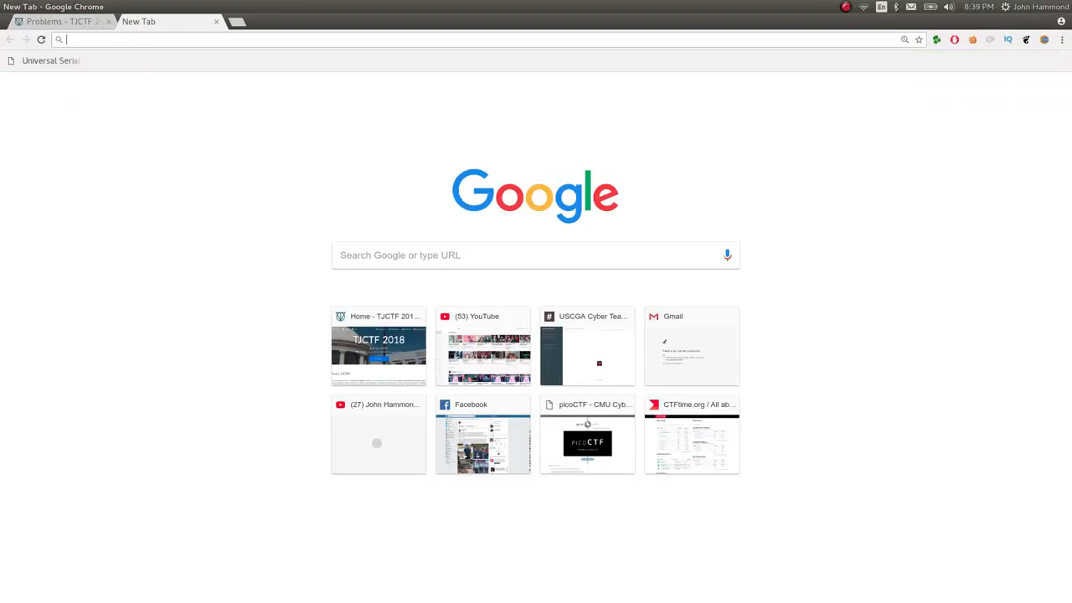
{"action": "type", "text": "zsteg&oq=zsteg&aqs=chrome..69i57j0l3.1387j0j7&sourceid=chrome&ie=UTF-8"}
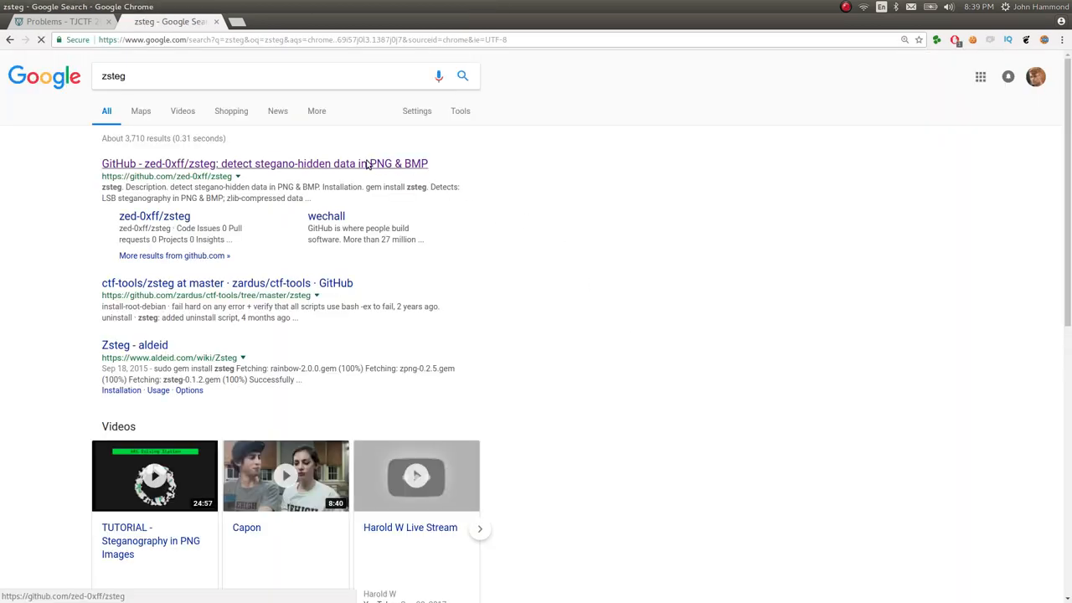
{"action": "left_click", "coordinate": [264, 163]}
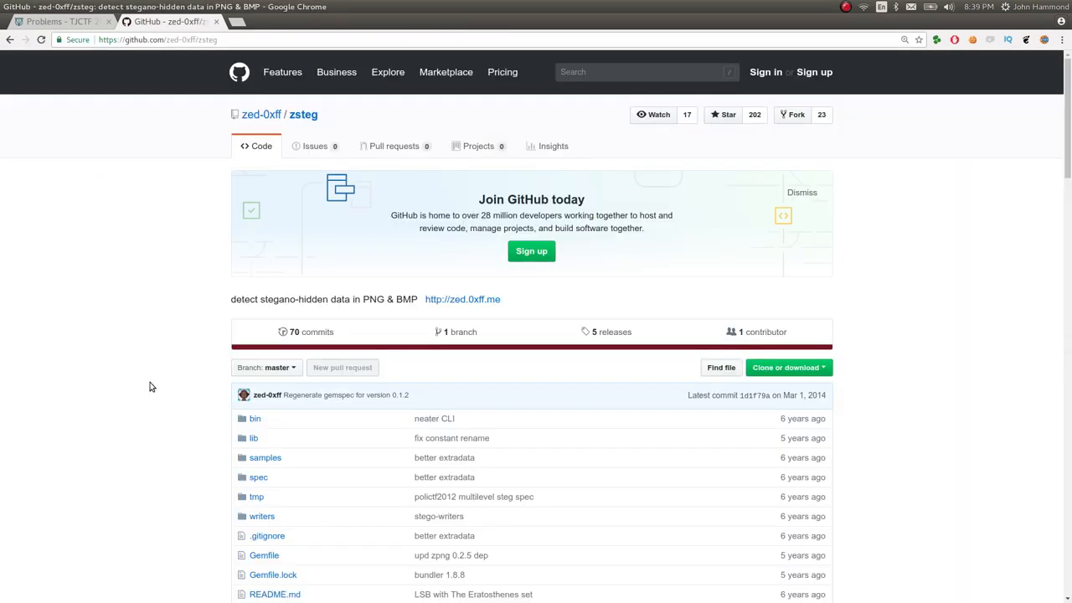
{"action": "scroll", "scroll_direction": "down", "scroll_amount": 3}
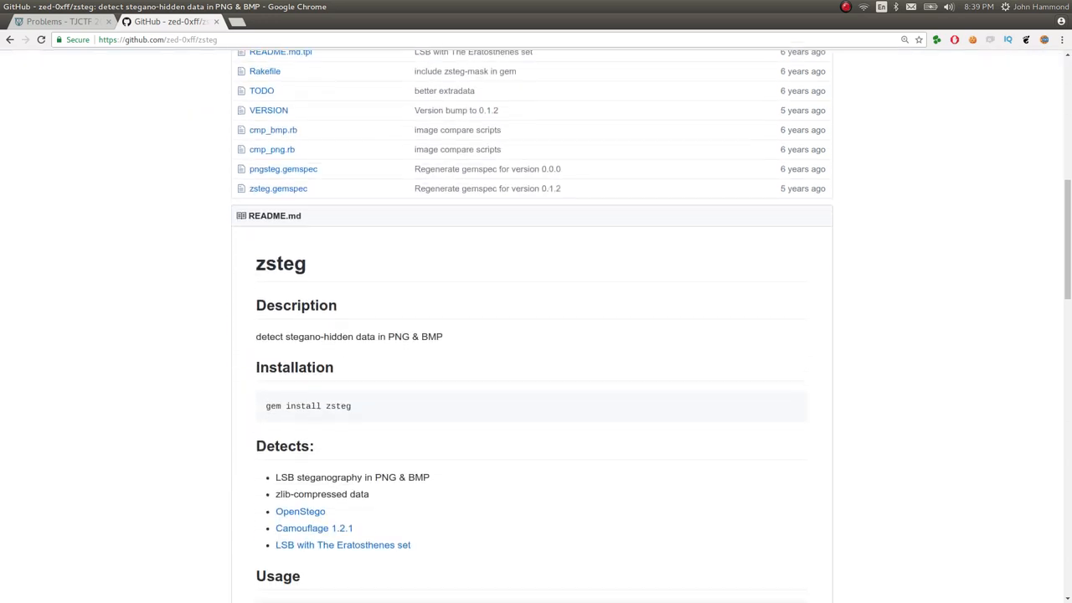
{"action": "key", "text": "ctrl+plus"}
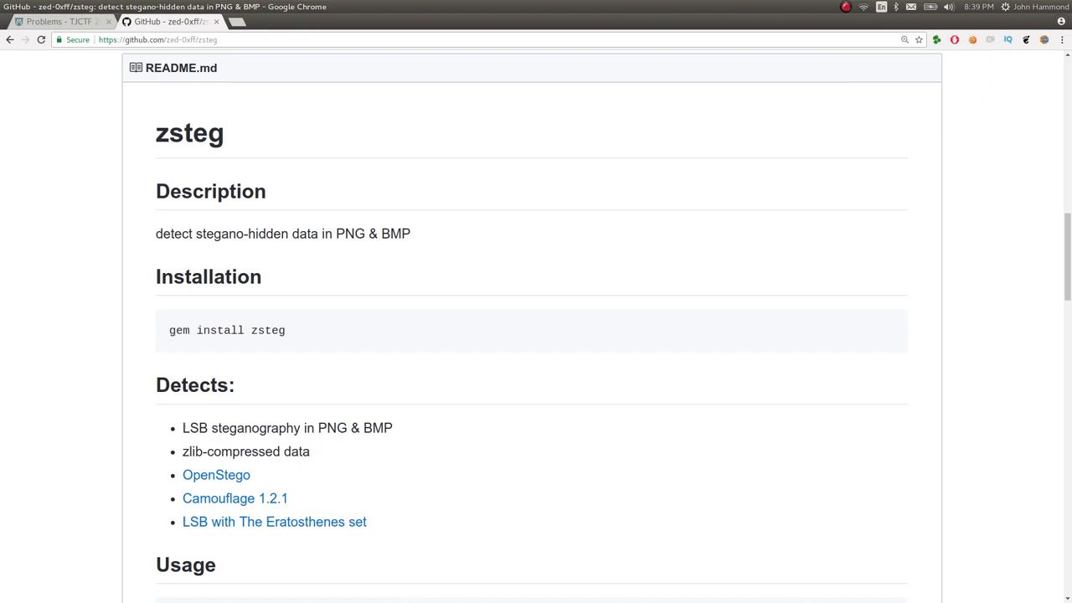
{"action": "scroll", "scroll_direction": "down", "scroll_amount": 3}
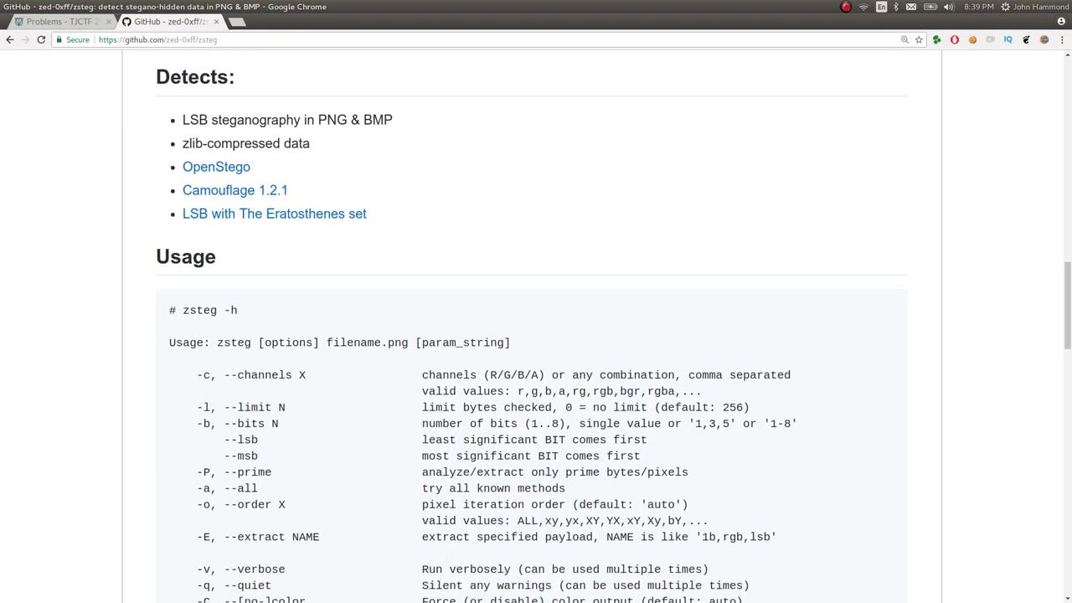
{"action": "scroll", "scroll_direction": "down", "scroll_amount": 3}
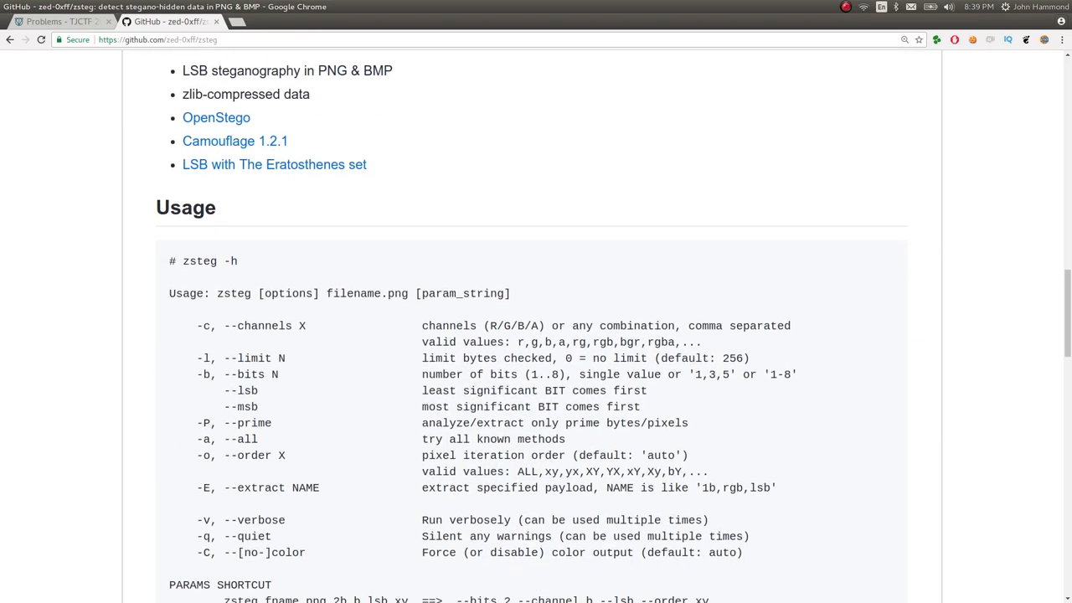
{"action": "scroll", "scroll_direction": "down", "scroll_amount": 3}
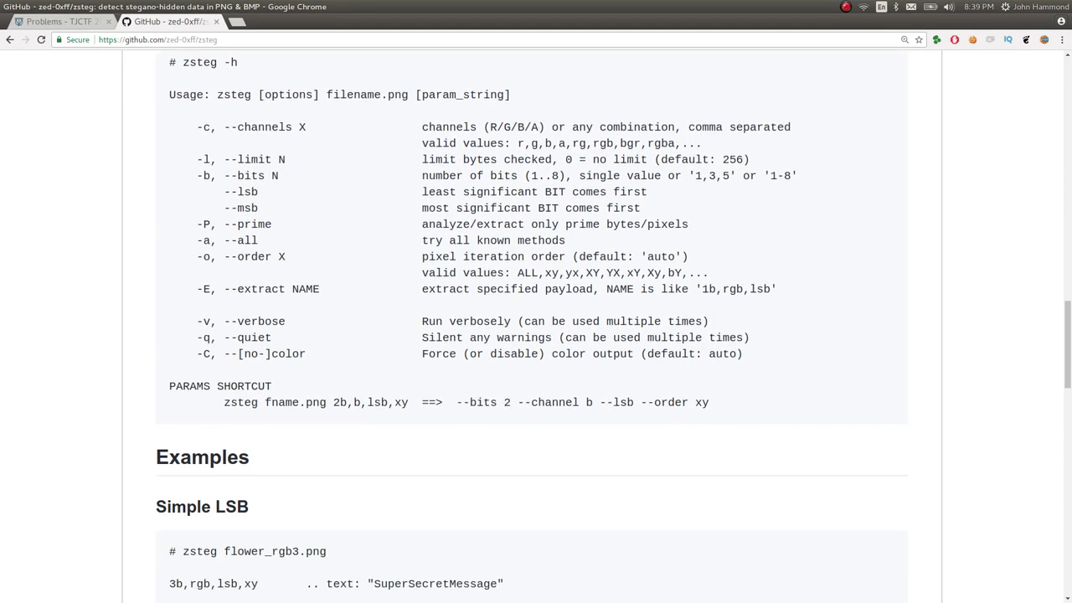
{"action": "scroll", "scroll_direction": "down", "scroll_amount": 3}
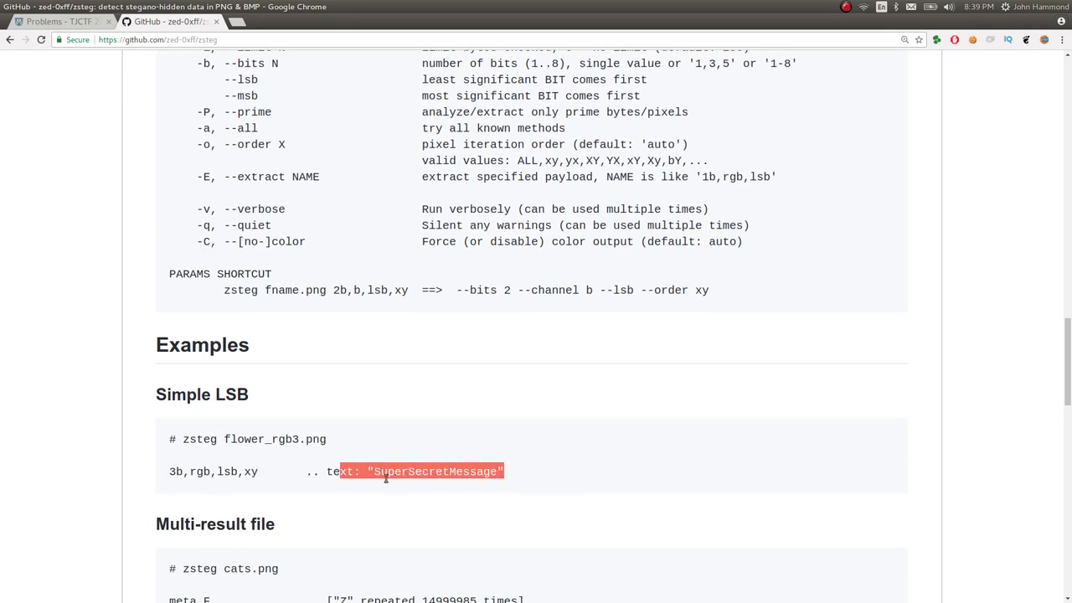
{"action": "left_click", "coordinate": [384, 472]}
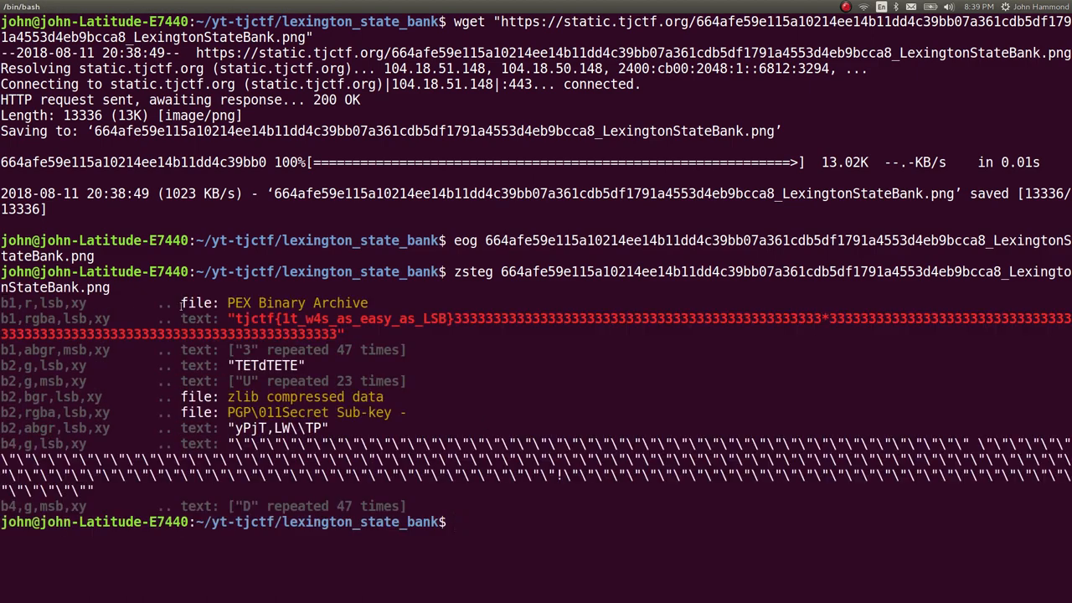
Step: Pipe zsteg's PNG output through grep -oE "tjctf{.*}" --color=none to print only the flag
{"action": "left_click_drag", "start_coordinate": [233, 318], "coordinate": [391, 318]}
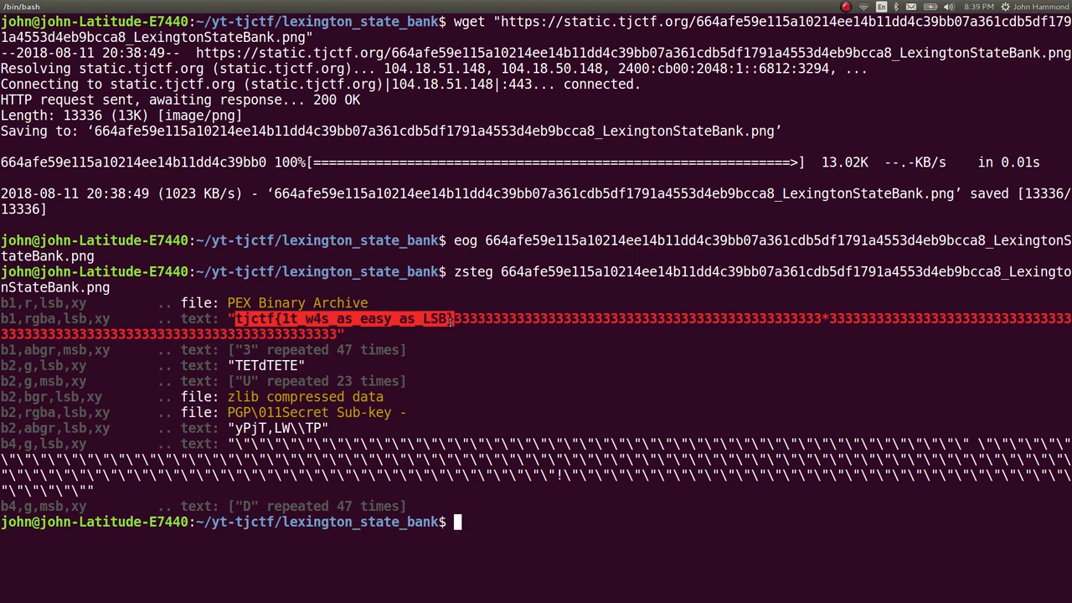
{"action": "type", "text": "zsteg 664afe59e115a10214ee14b11dd4c39bb07a361cdb5df1791a4553d4eb9bcca8_LexingtonStateBank.png |"}
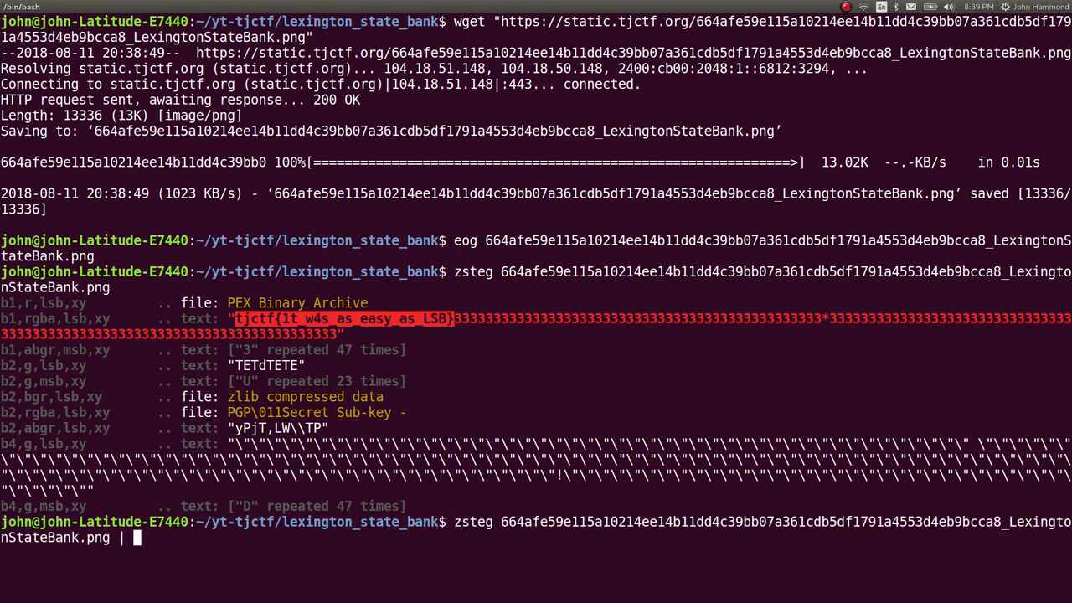
{"action": "type", "text": "grep -oE \""}
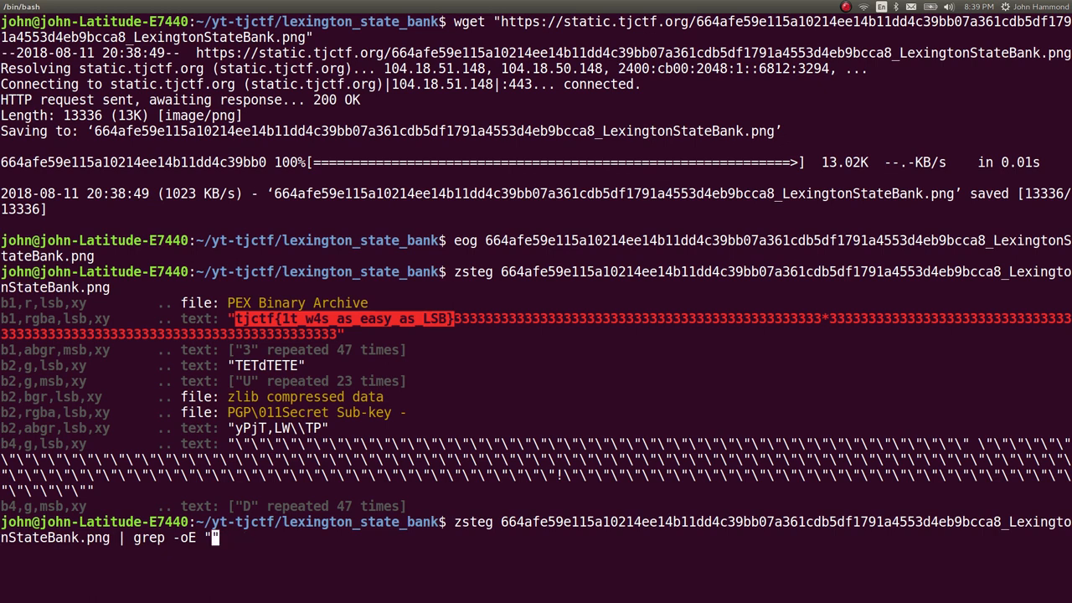
{"action": "type", "text": "tjctf{.*}"}
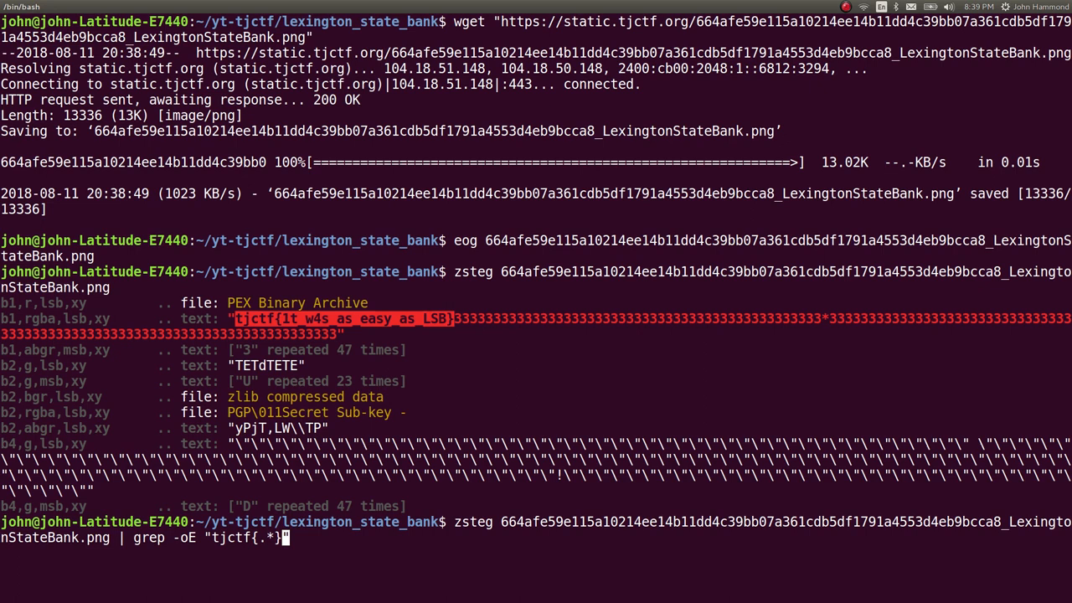
{"action": "type", "text": "--color=none"}
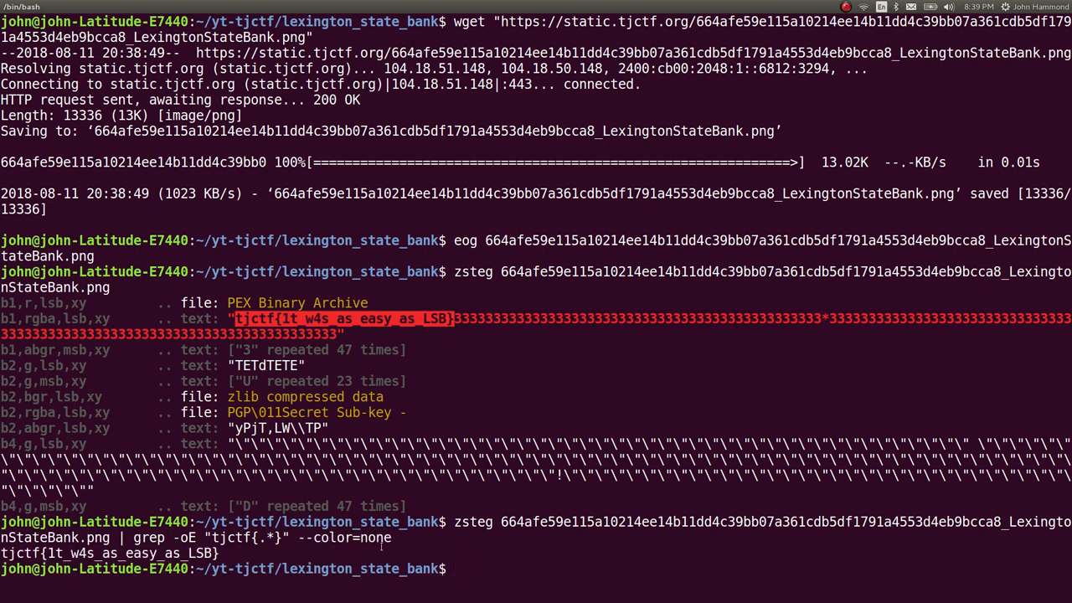
{"action": "type", "text": "n"}
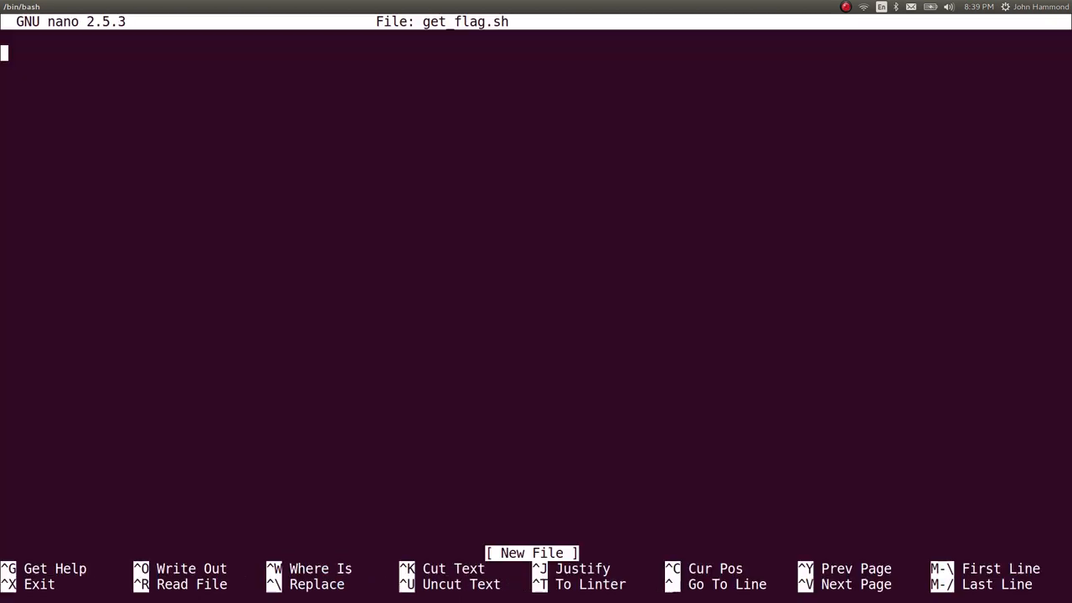
Step: Write a #!/bin/bash get_flag.sh, run it into flag.txt, and rename the folder to lexington_state_bank_COMPLETE
{"action": "type", "text": "#!/bin/bash"}
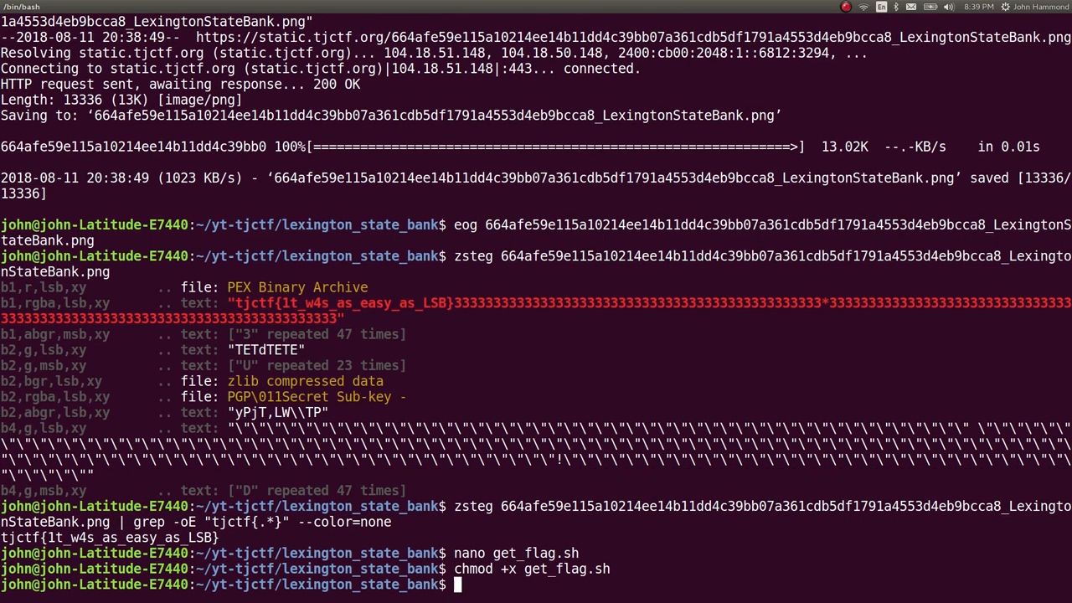
{"action": "type", "text": "./get_flag.sh"}
{"action": "type", "text": "mv lex"}
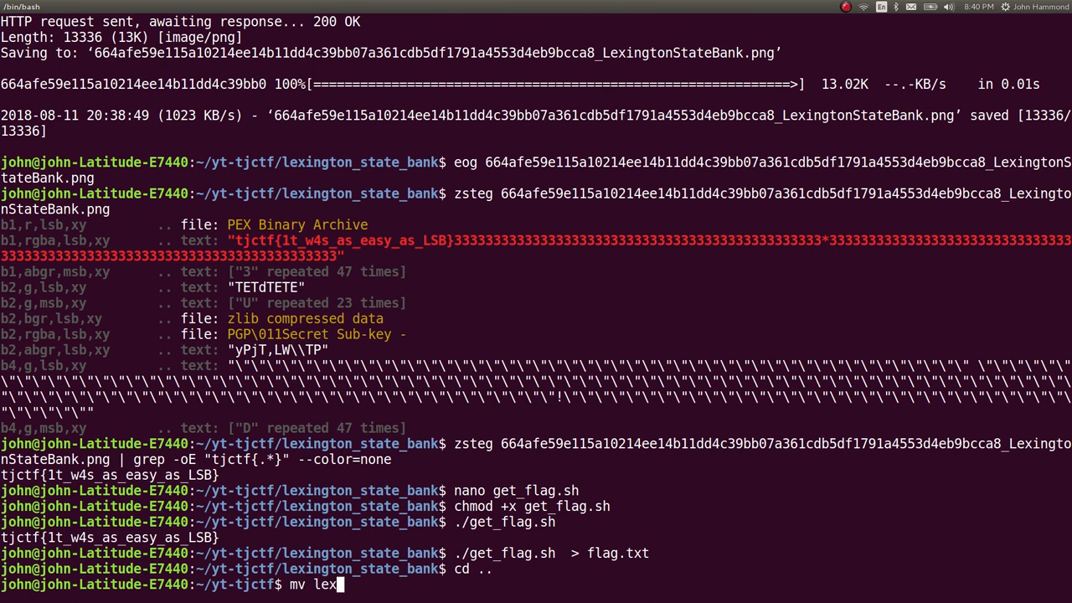
{"action": "type", "text": "ington_state_bank{}"}
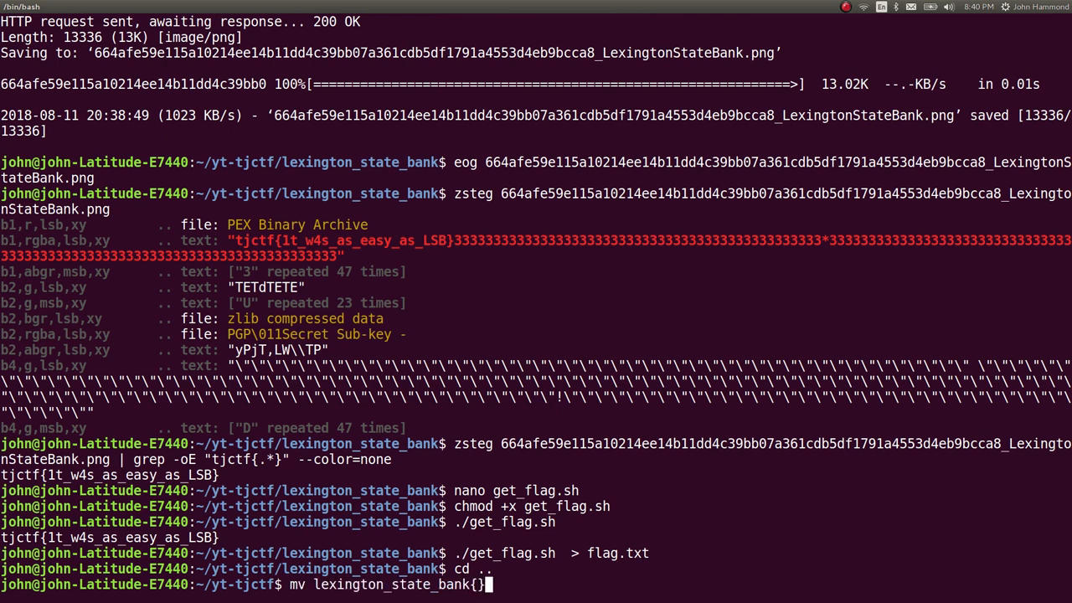
{"action": "type", "text": ",_COMPLETE"}
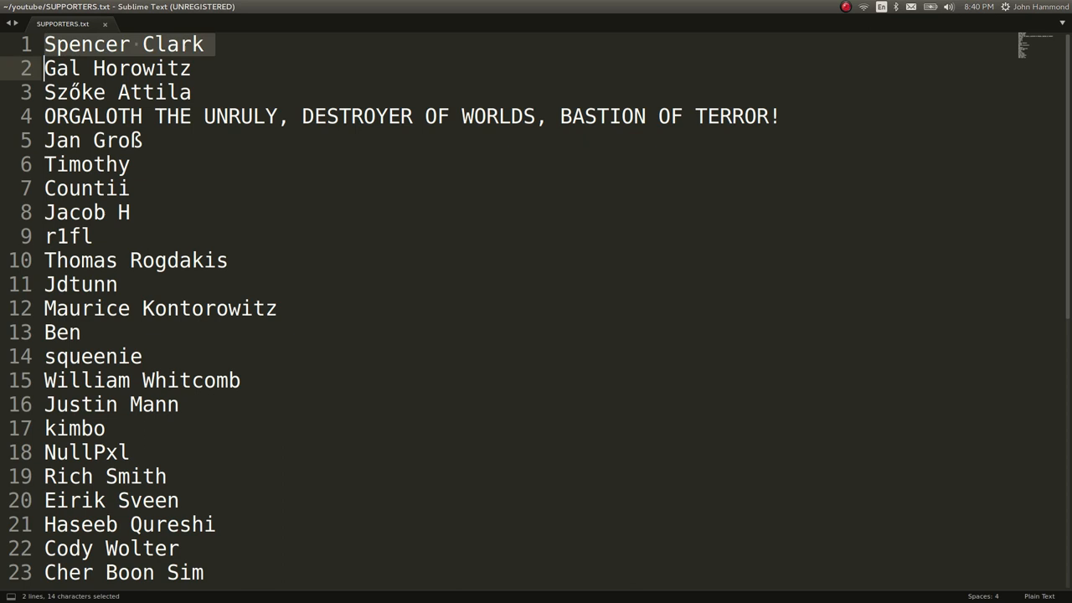
{"action": "left_click", "coordinate": [62, 332]}
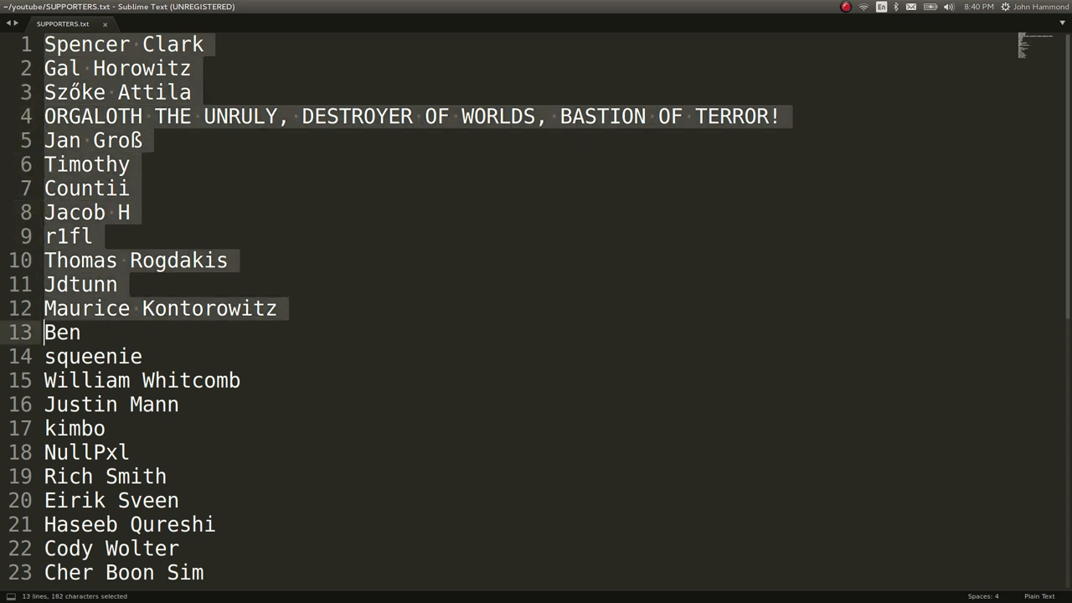
{"action": "type", "text": "js"}
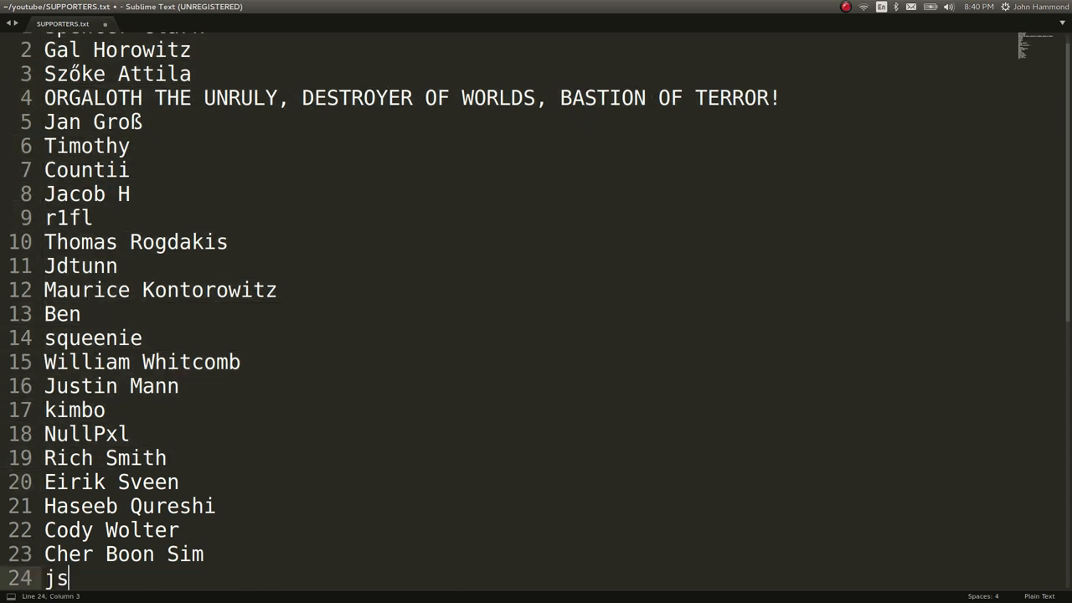
{"action": "type", "text": "hhas plz sub"}
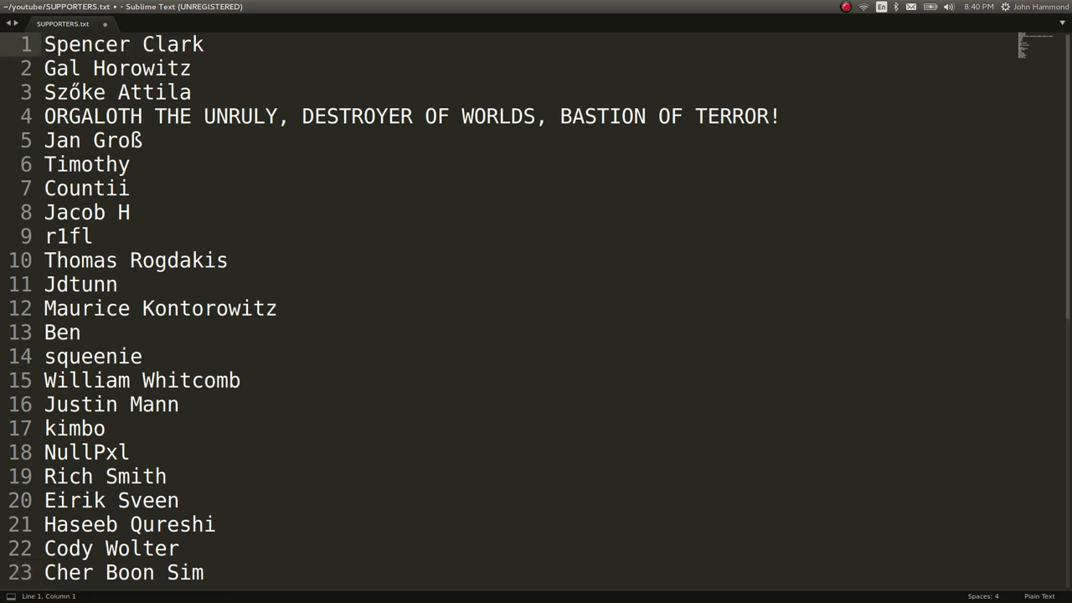
{"action": "left_click", "coordinate": [45, 44]}
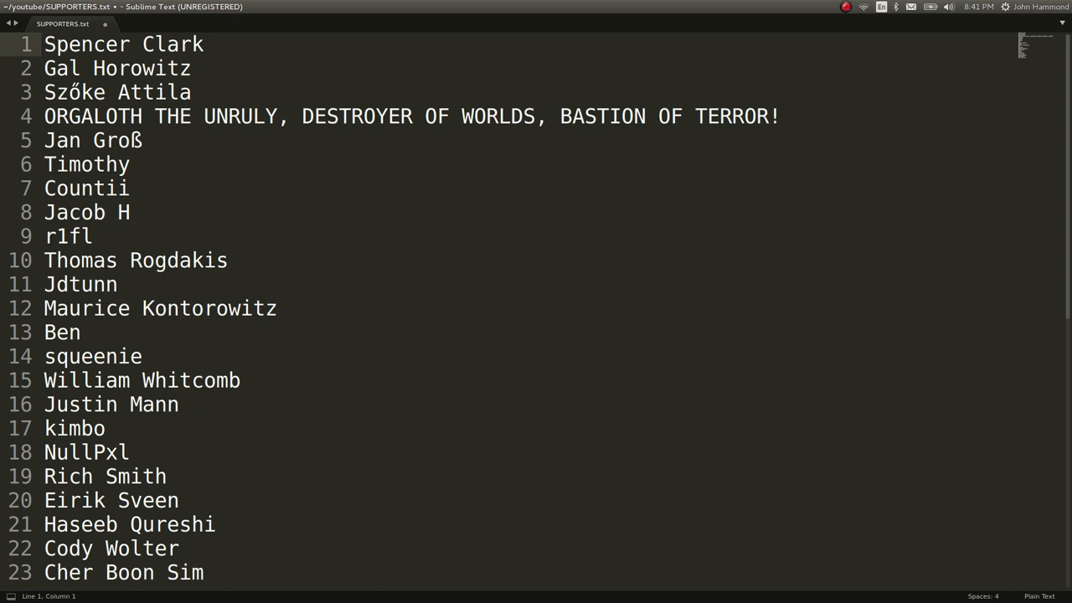
{"action": "left_click", "coordinate": [45, 44]}
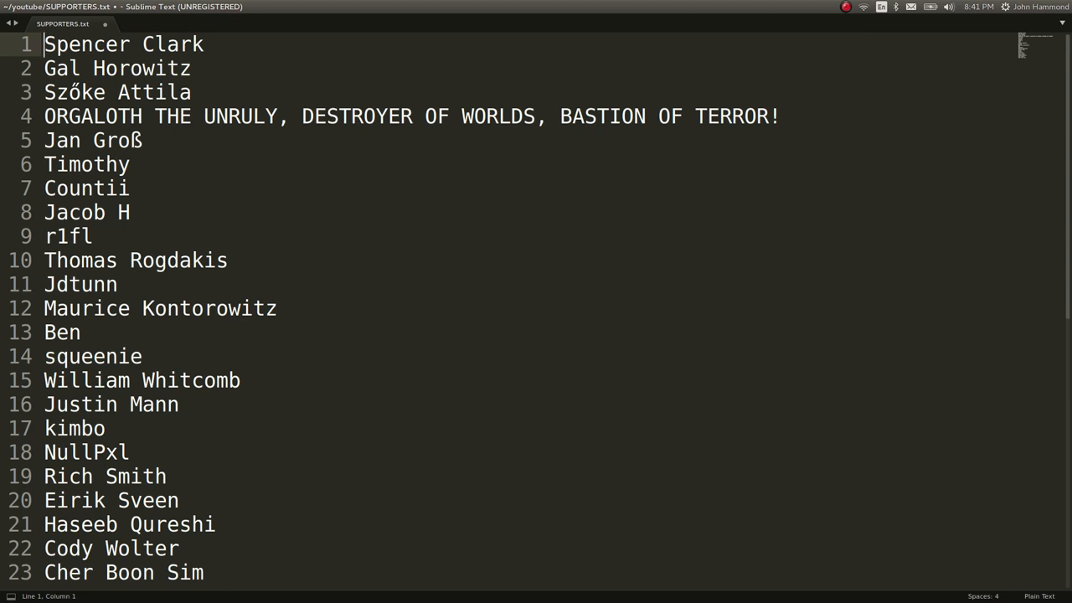